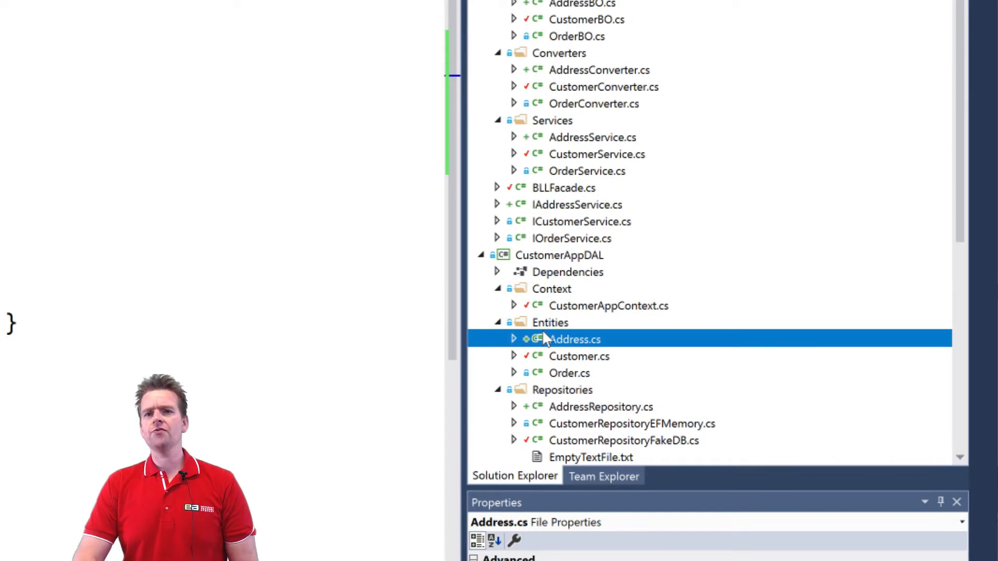
{"action": "mouse_move", "coordinate": [595, 311]}
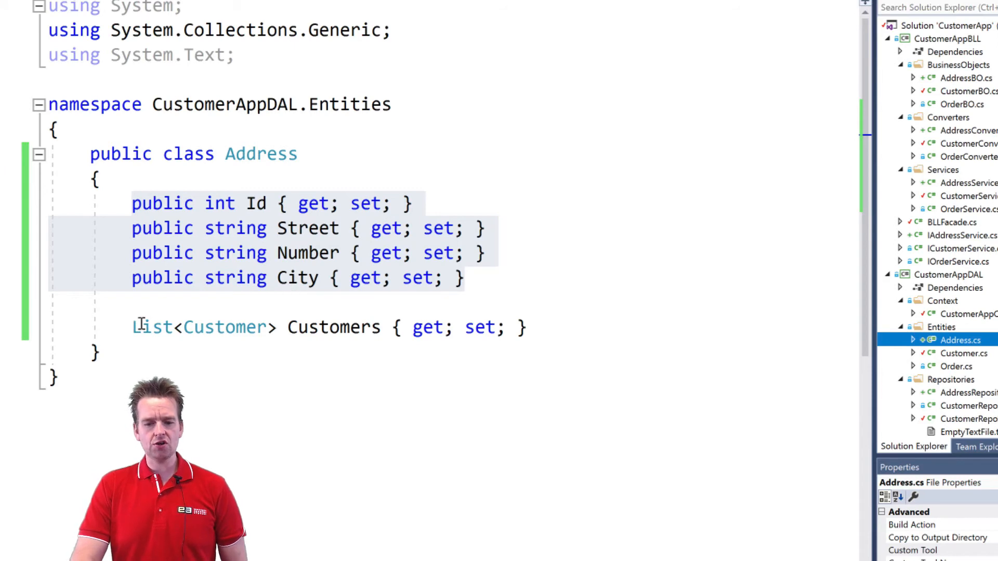
{"action": "mouse_move", "coordinate": [151, 328]}
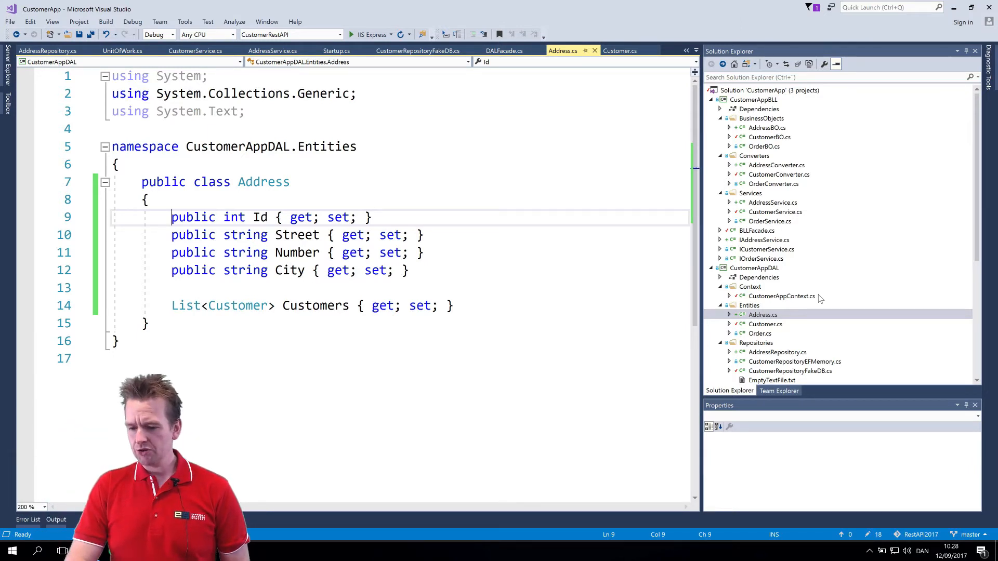
Show the Customer entity with its List<Address> Addresses property beside Orders.
{"action": "left_click", "coordinate": [765, 324]}
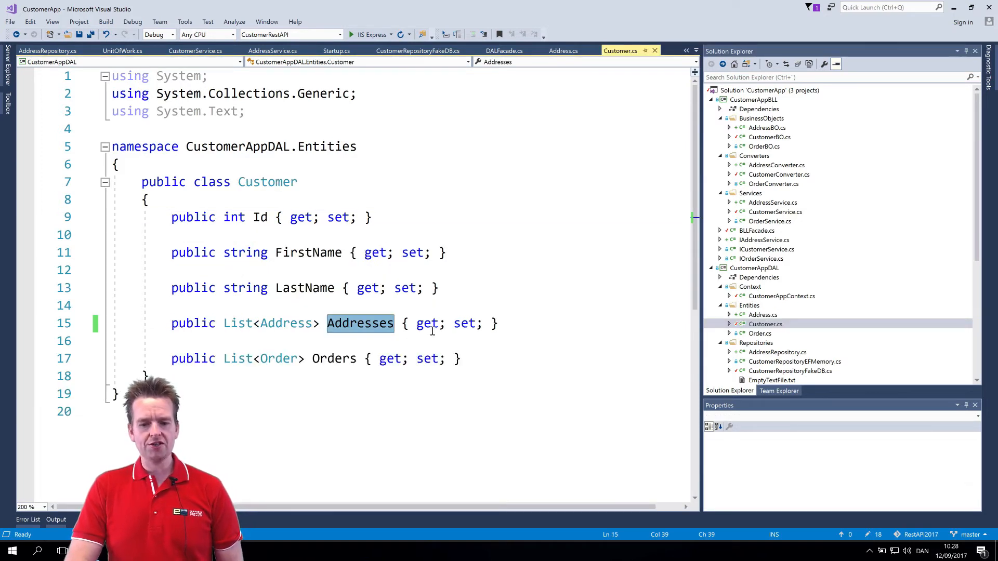
{"action": "mouse_move", "coordinate": [361, 335]}
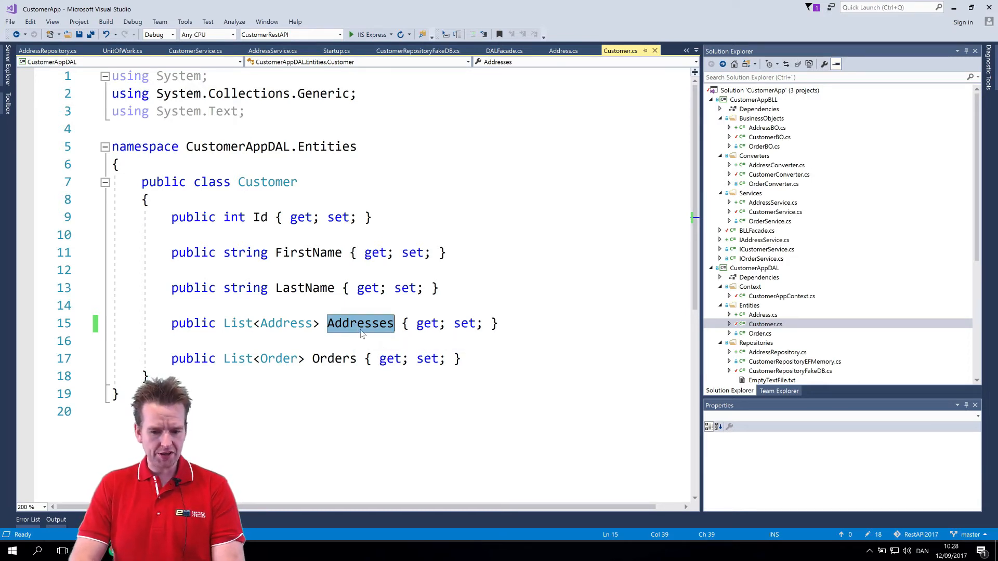
{"action": "mouse_move", "coordinate": [366, 344]}
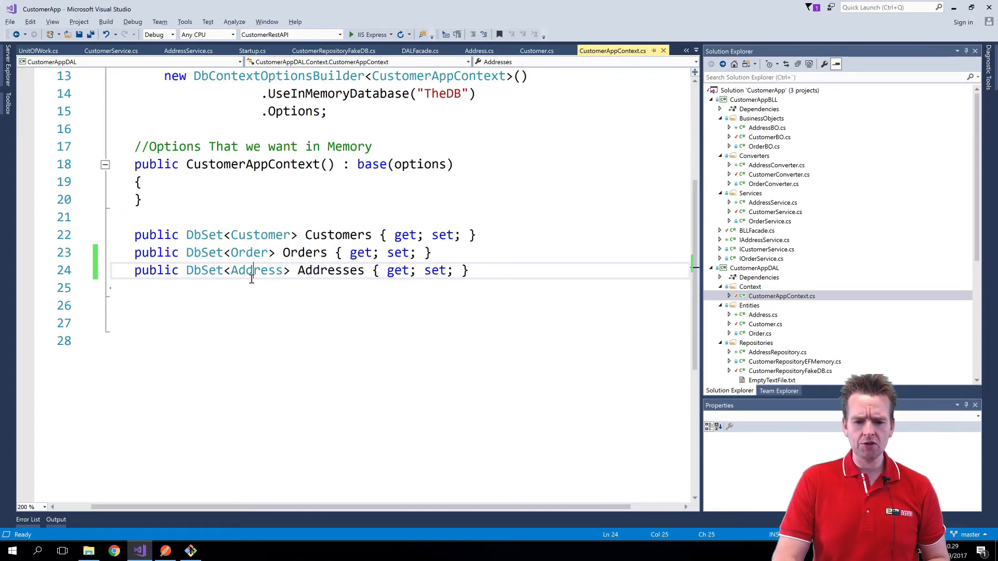
Highlight the Address type in the DbSet<Address> Addresses declaration of CustomerAppContext.
{"action": "double_click", "coordinate": [330, 271]}
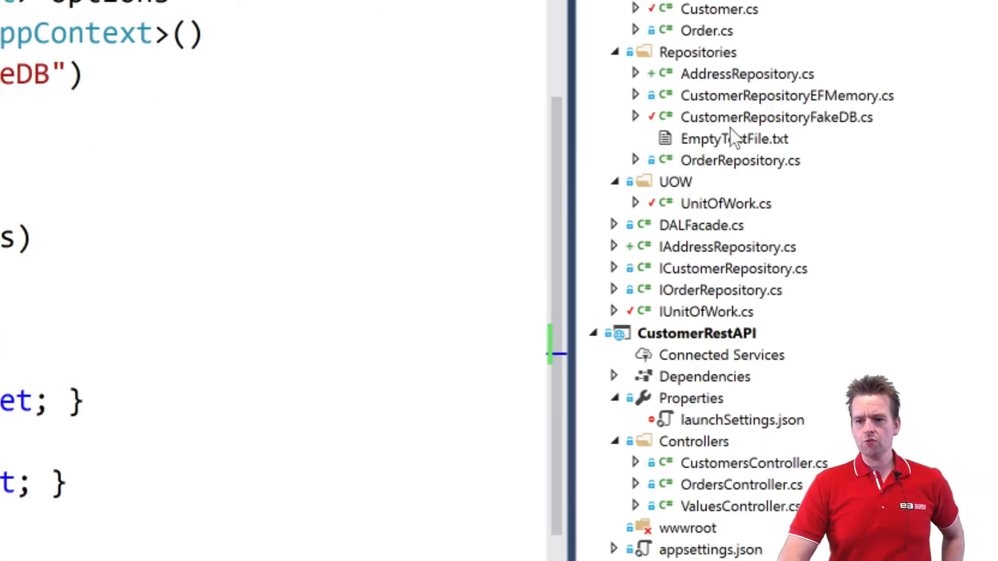
Show AddressRepository's Create and Delete methods, then UnitOfWork exposing AddressRepository.
{"action": "left_click", "coordinate": [747, 74]}
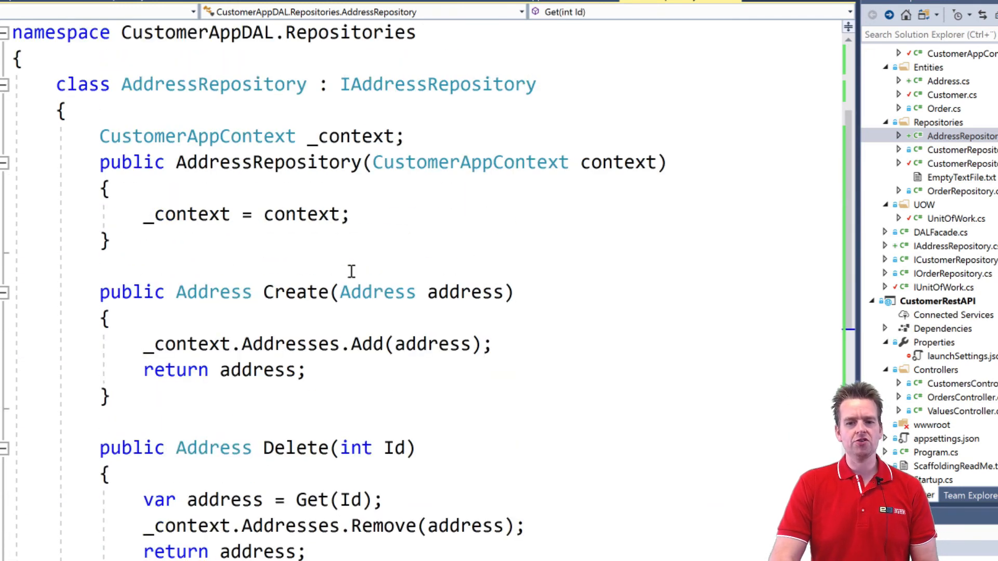
{"action": "mouse_move", "coordinate": [804, 282]}
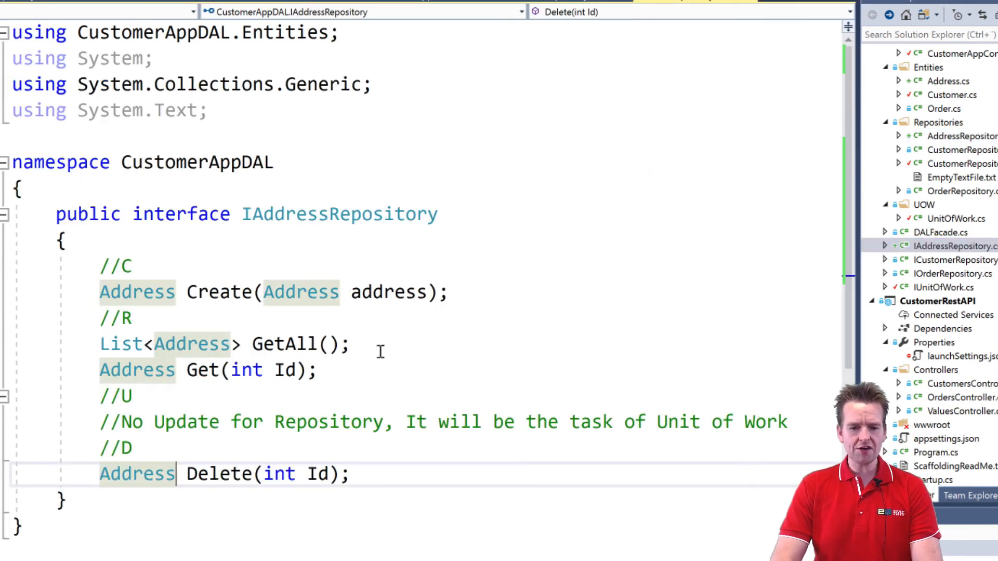
{"action": "mouse_move", "coordinate": [697, 310]}
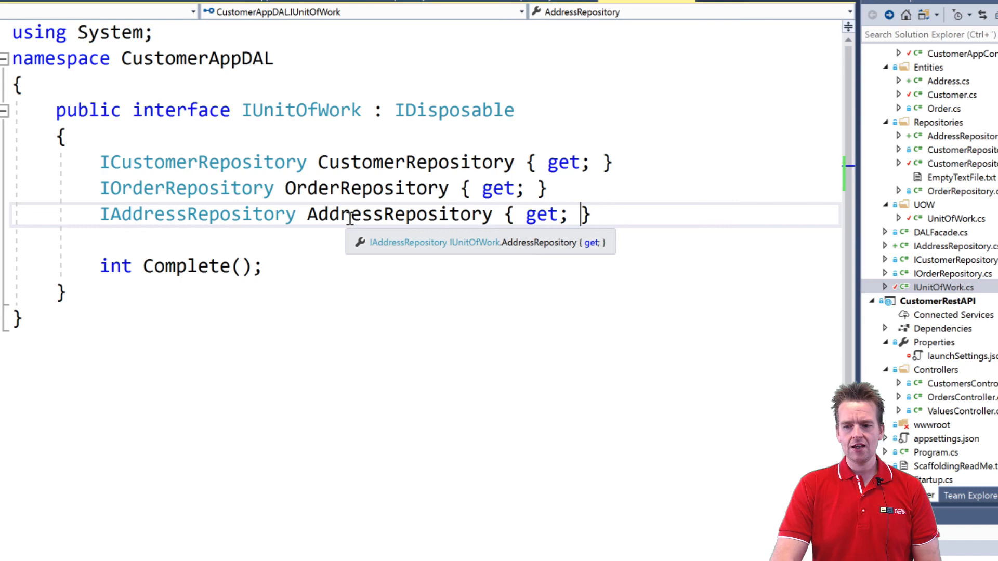
{"action": "left_click", "coordinate": [956, 219]}
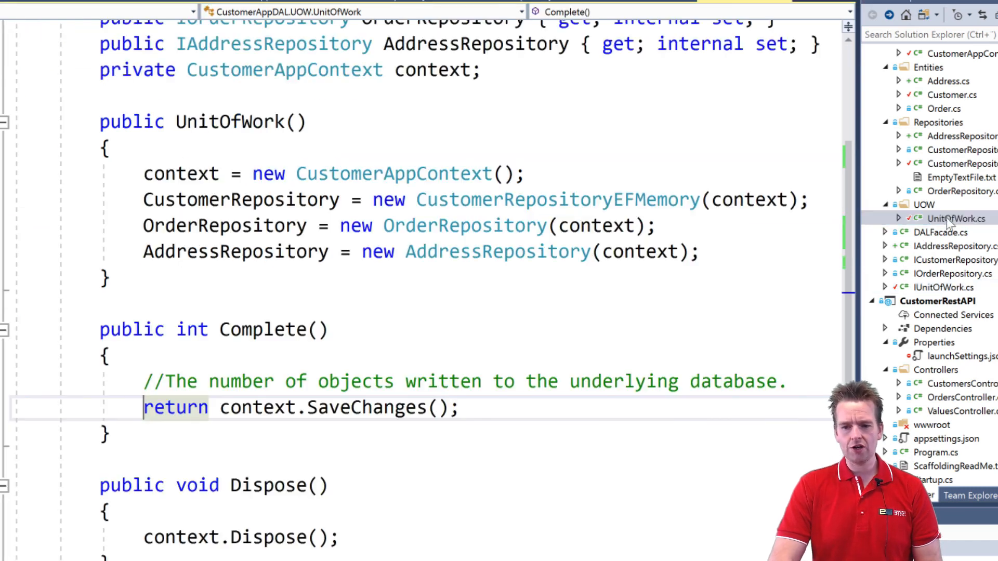